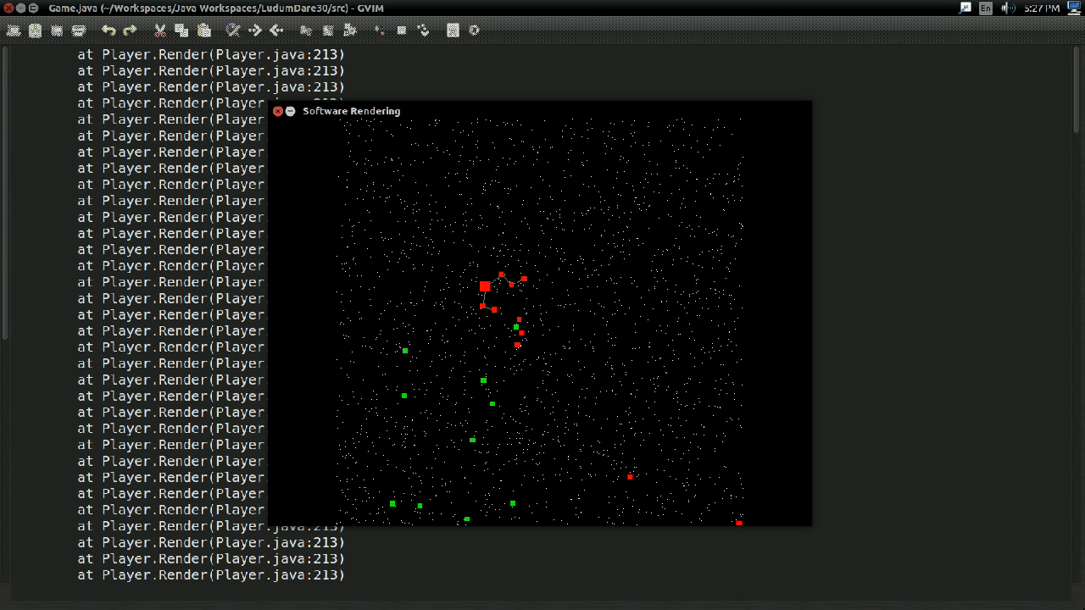
{"action": "mouse_move", "coordinate": [282, 122]}
{"action": "type", "text": ":!./run"}
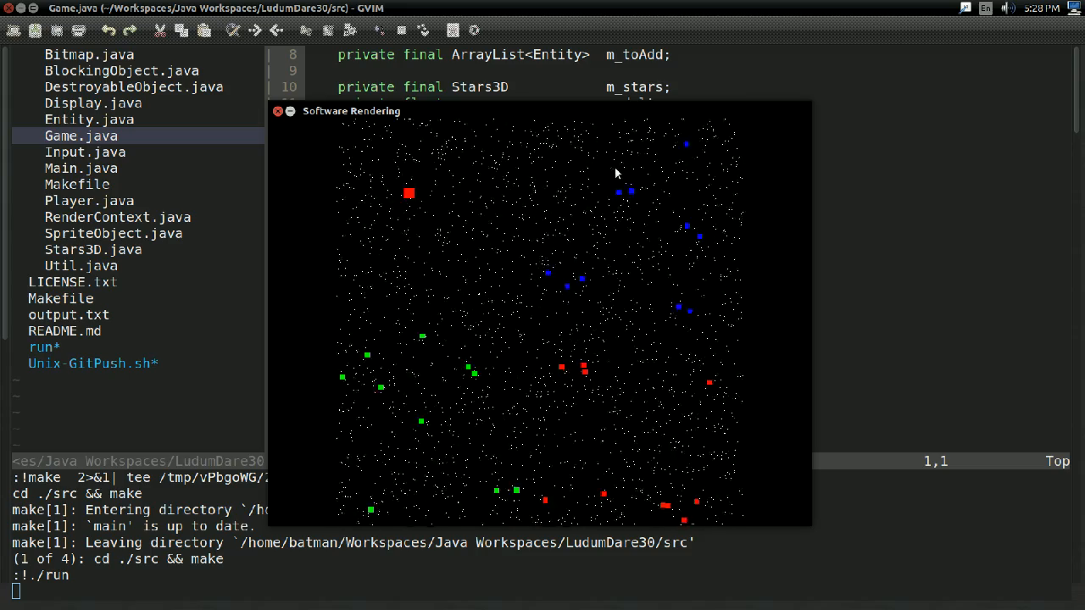
{"action": "mouse_move", "coordinate": [973, 177]}
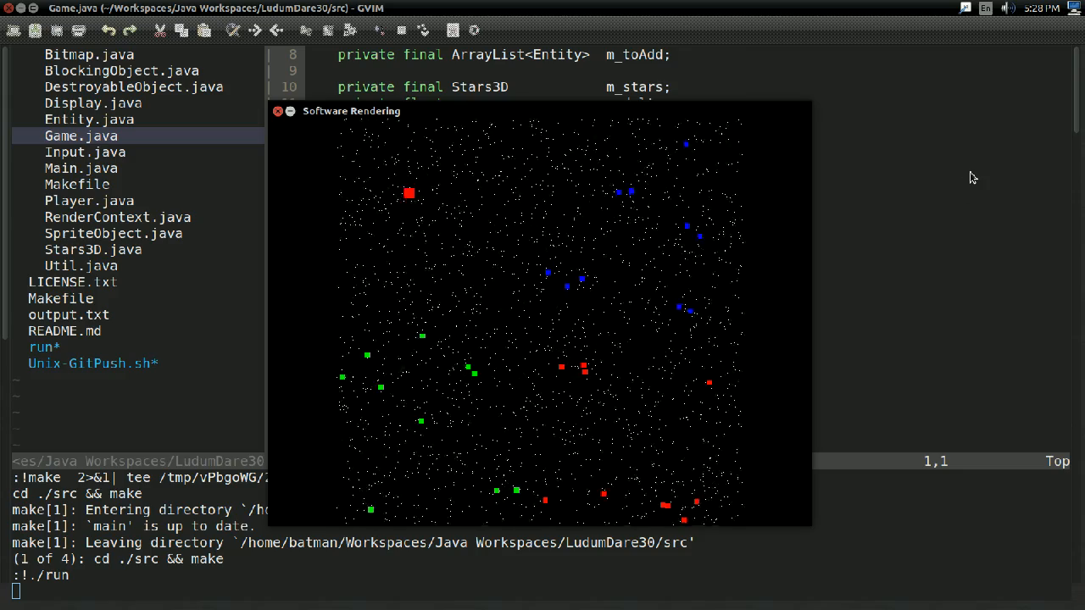